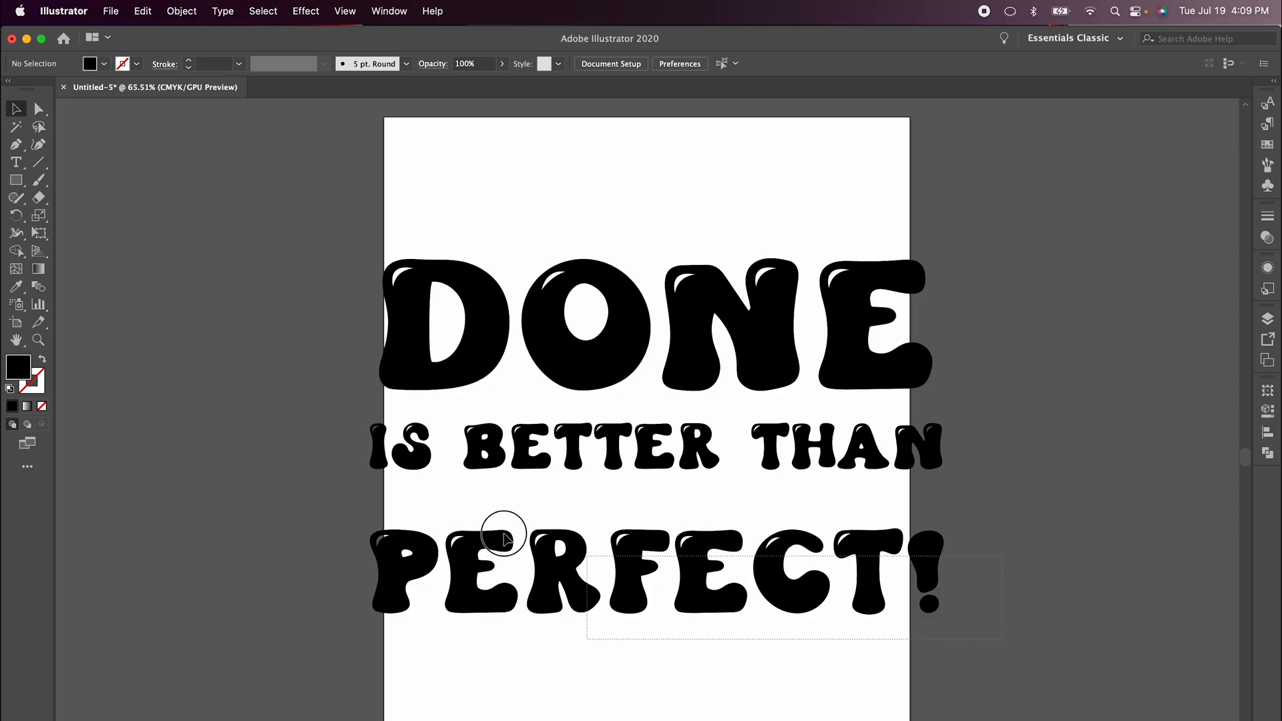
{"action": "left_click", "coordinate": [505, 535]}
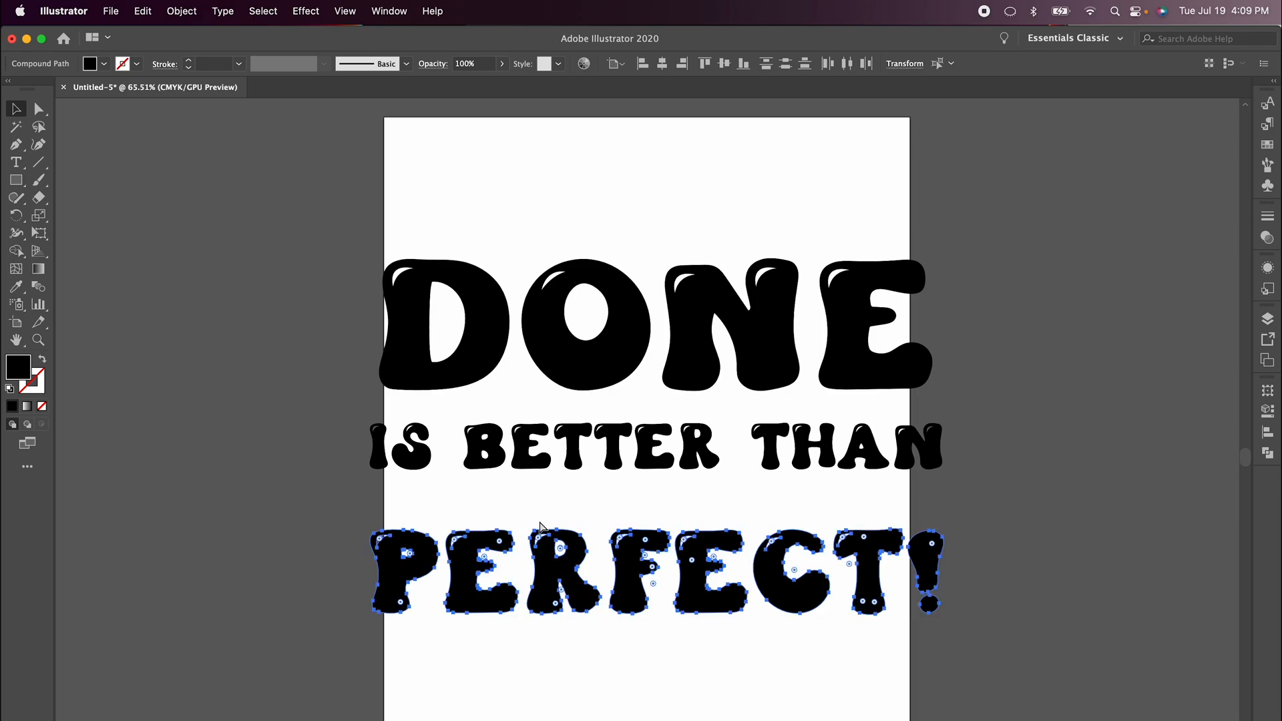
{"action": "left_click", "coordinate": [1037, 465]}
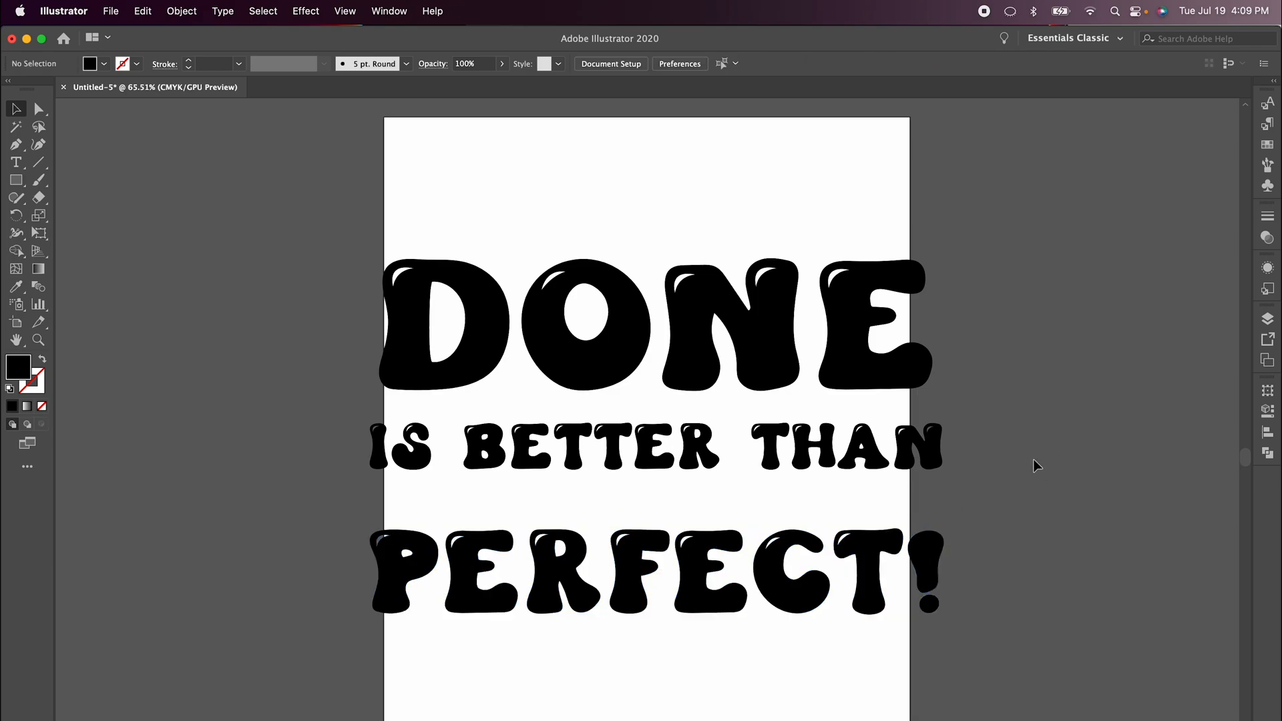